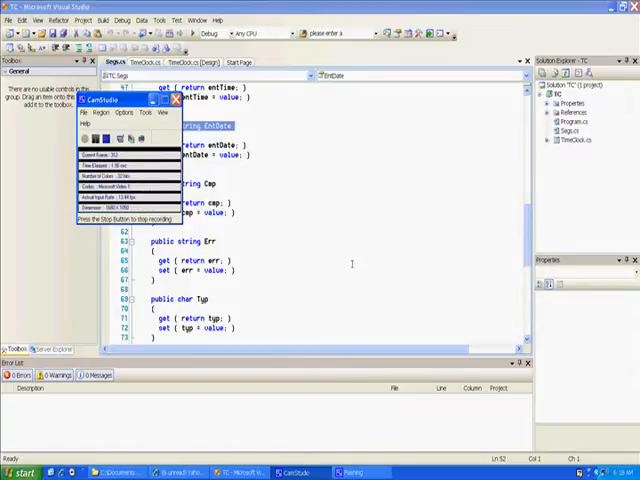
Step: Show the TimeClock.cs form designer with its clock-in tab
left_click(176, 100)
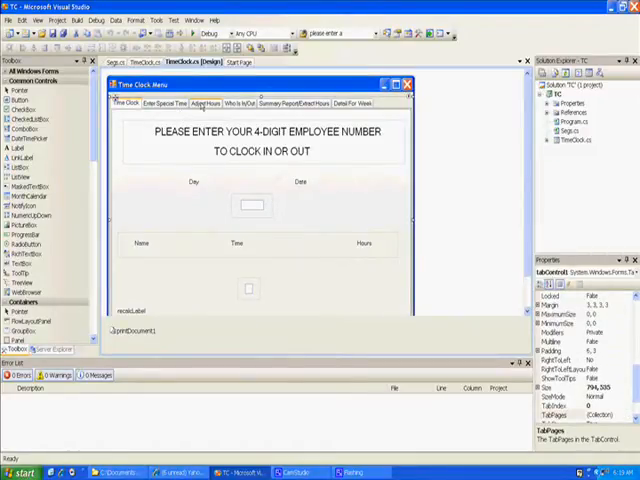
Step: Switch the form to its Adjust Hours tab page
left_click(204, 103)
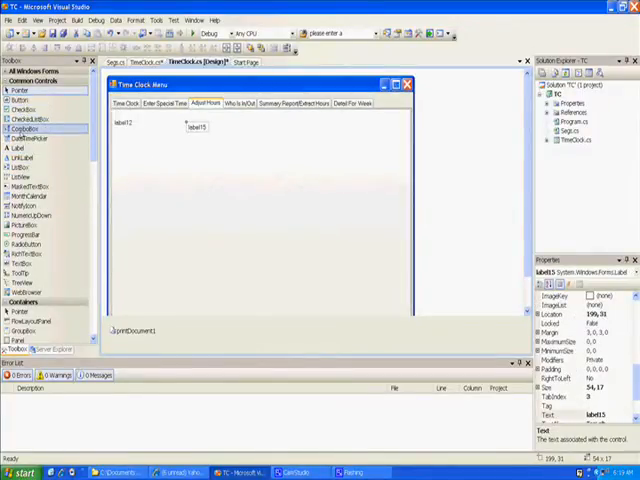
mouse_move(20, 176)
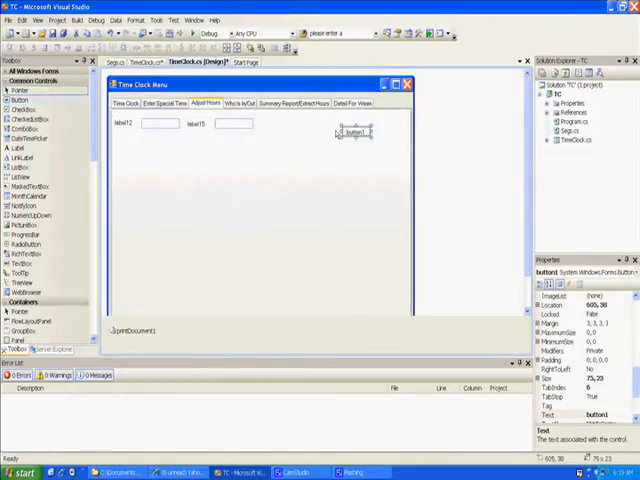
Step: Move button1 to the tab's upper right and pick a DataGridView from the Toolbox
left_click_drag(350, 132, 380, 120)
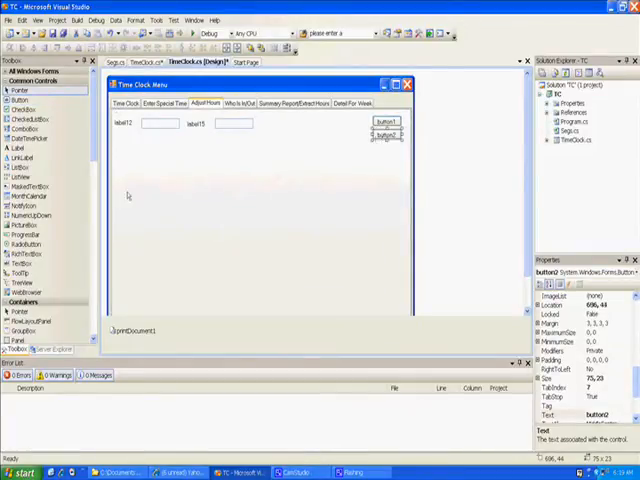
left_click(30, 187)
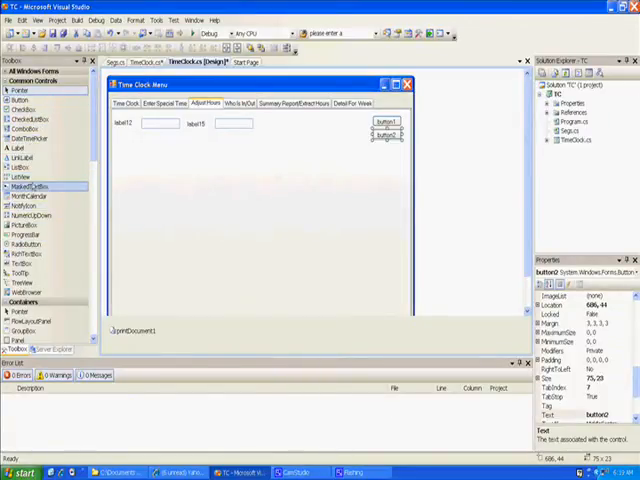
mouse_move(22, 244)
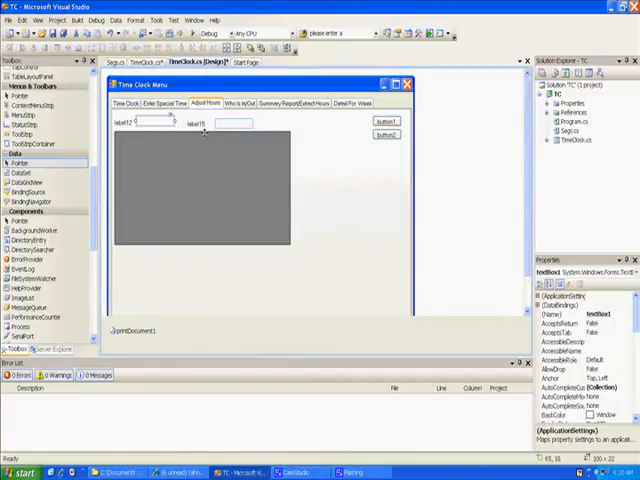
Step: Set the first label's Text to 'Employee Id' and select the second label
left_click(215, 124)
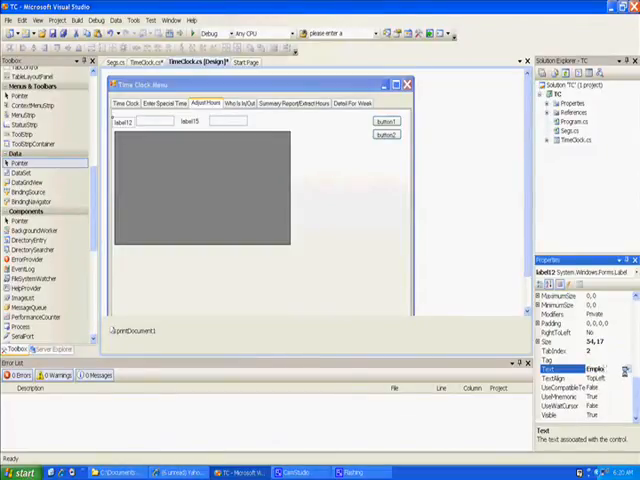
type("Employee Id")
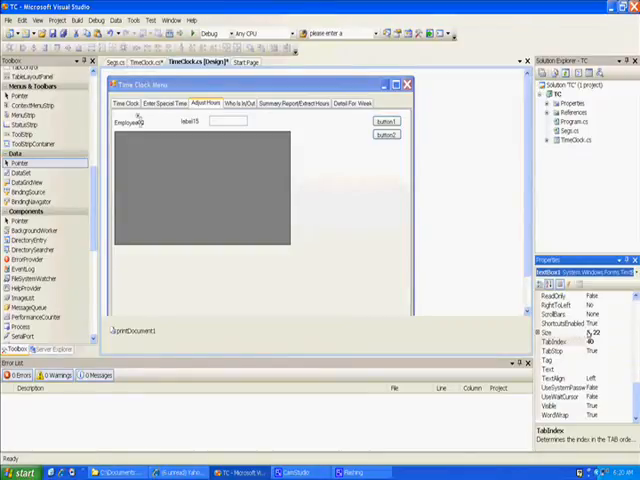
left_click(560, 332)
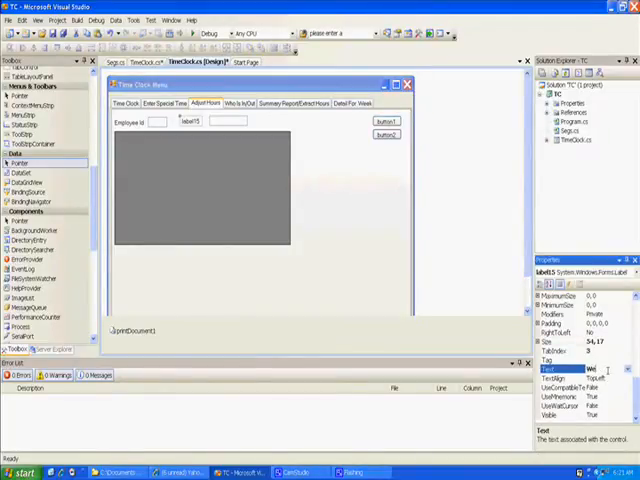
Step: Set the second label's Text to 'Week No' and dismiss the invalid property value warning
type("Week")
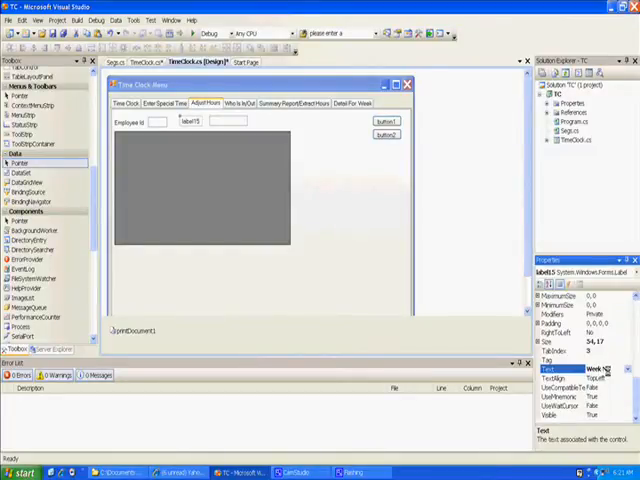
type("Week No")
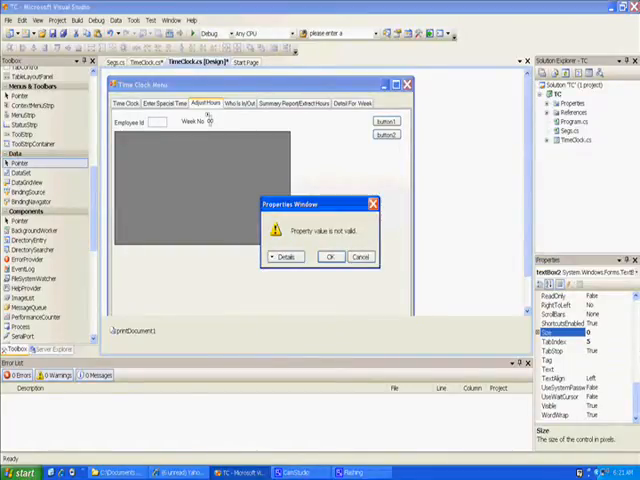
left_click(331, 256)
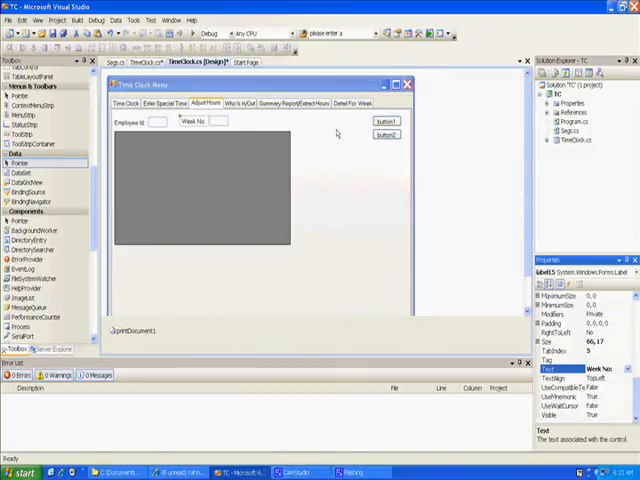
Step: Rename the Week No text box WkTextBox3 and button1 findButton3, then edit button2
left_click(155, 121)
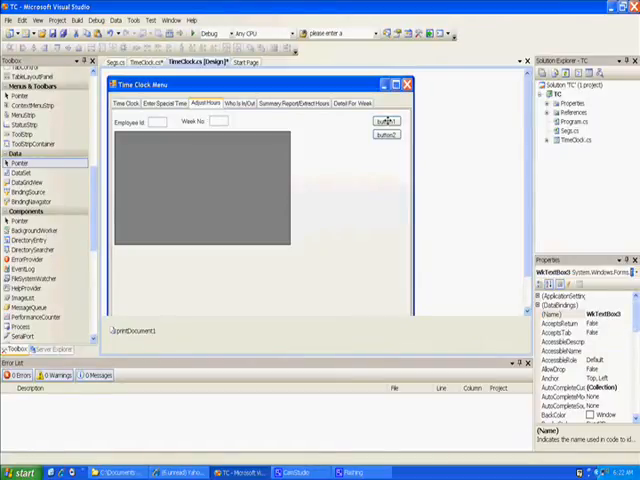
left_click(385, 121)
type("findButton3")
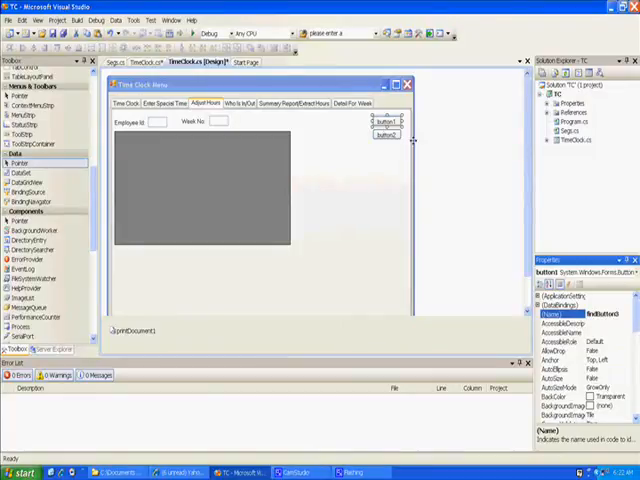
left_click(385, 135)
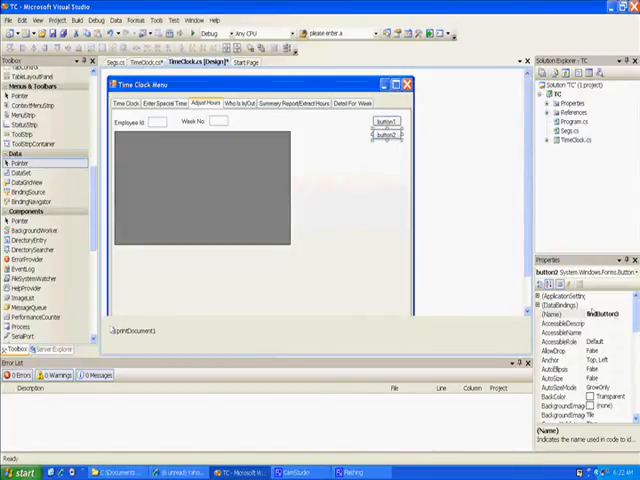
double_click(386, 135)
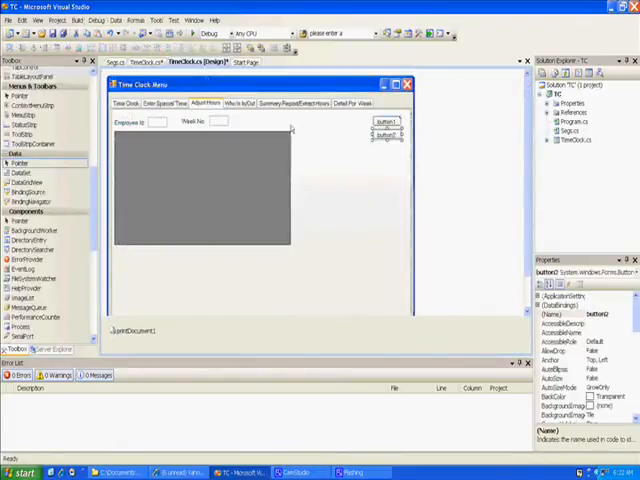
Step: Bring up TimeClock.cs code with the generated empty button2_Click handler selected
left_click(386, 135)
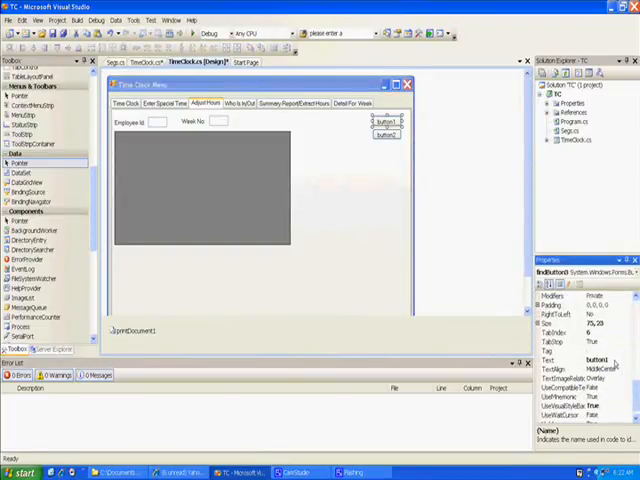
left_click(555, 360)
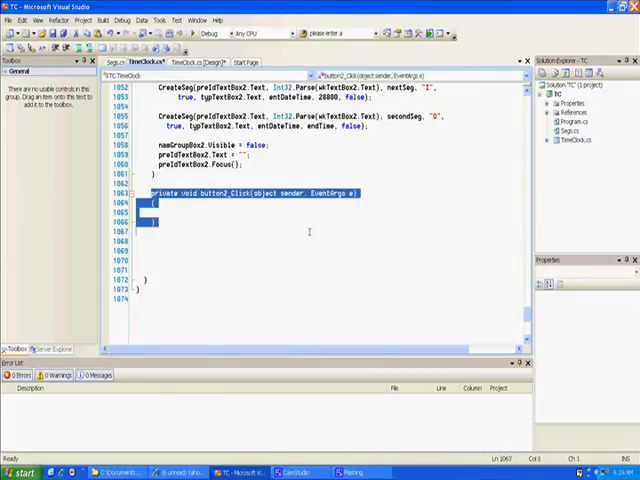
Step: Delete the empty button2_Click method and save TimeClock.cs with Ctrl+S
right_click(150, 210)
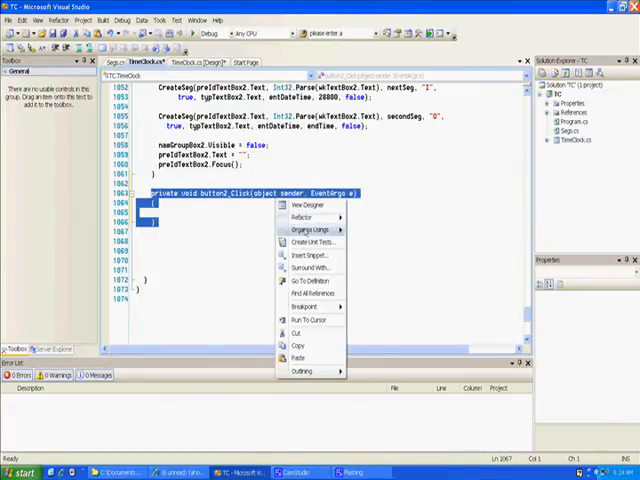
mouse_move(305, 306)
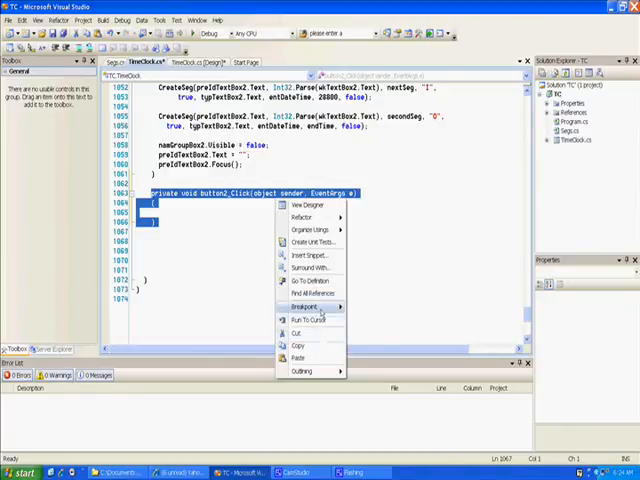
mouse_move(313, 281)
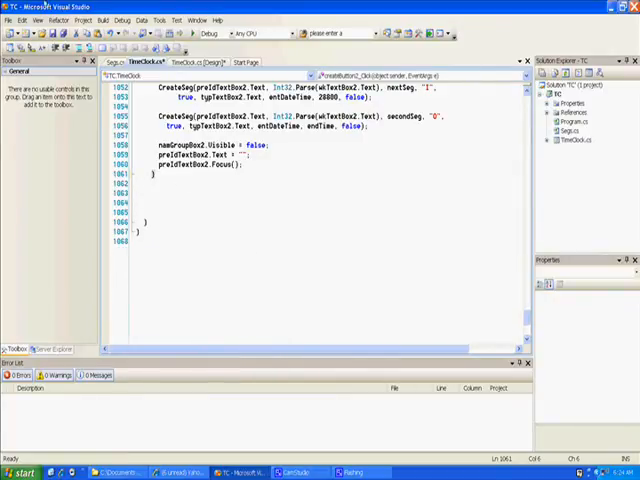
key("ctrl+s")
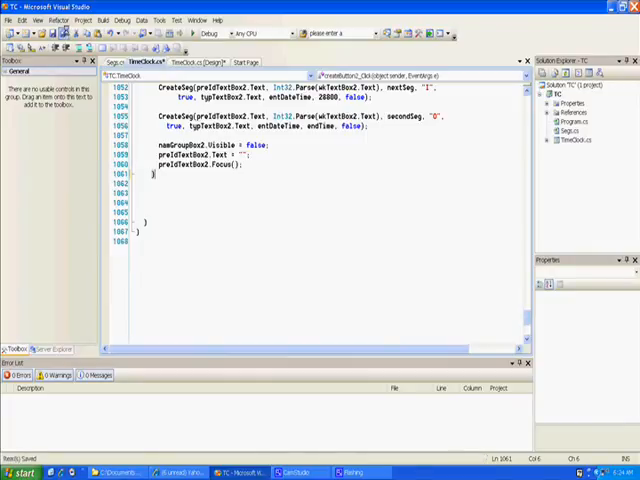